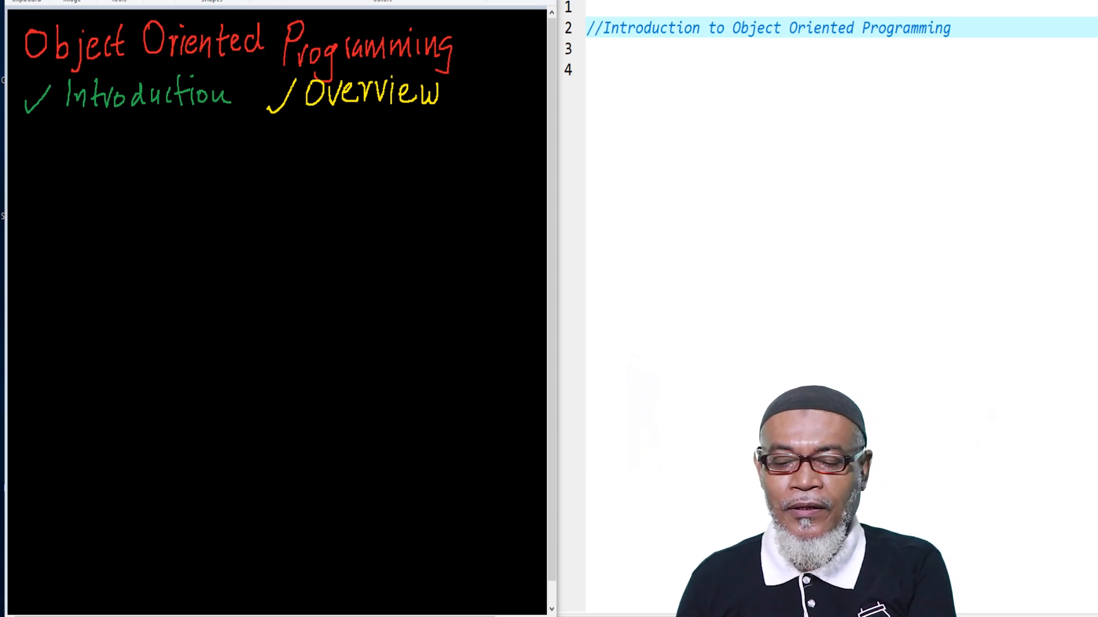
pyautogui.moveTo(272, 303)
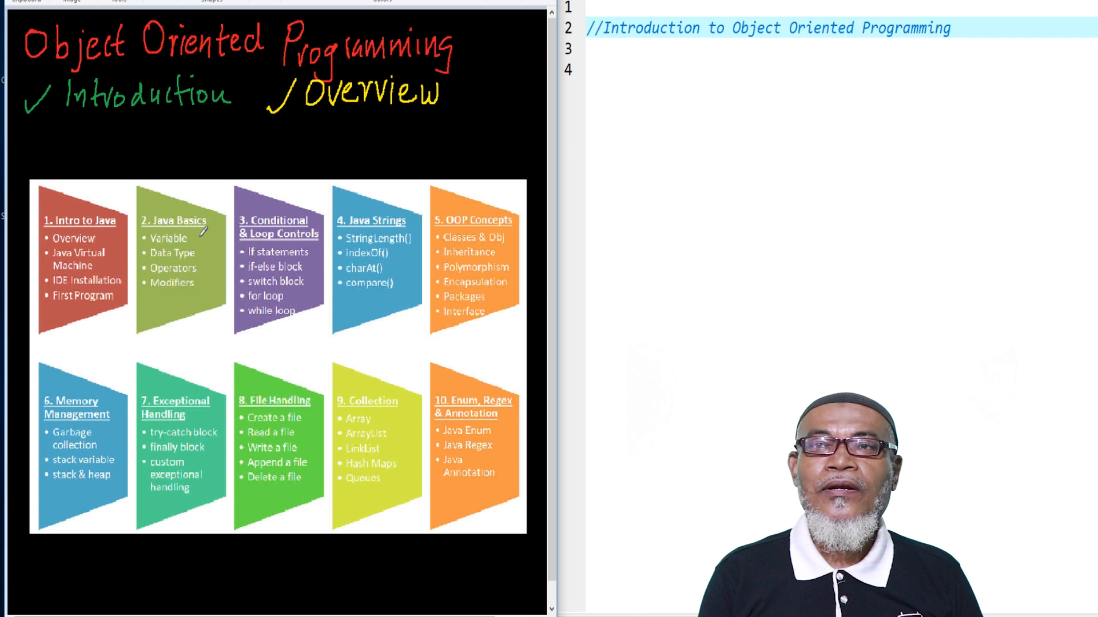
pyautogui.moveTo(165, 234)
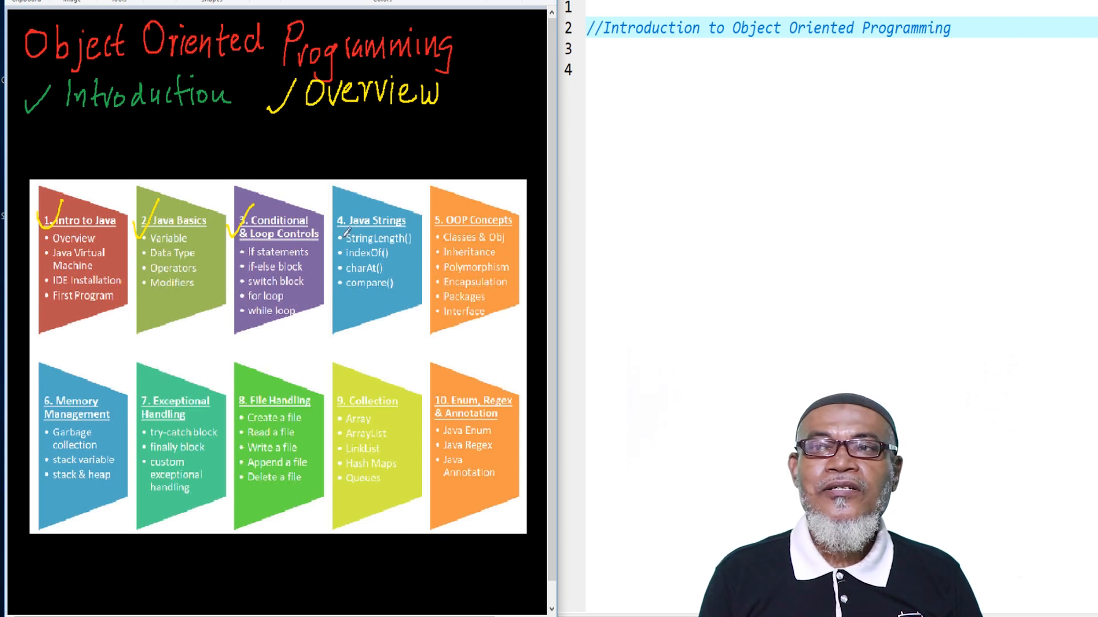
# Draw a yellow tick mark on the Java Strings topic box
pyautogui.click(343, 211)
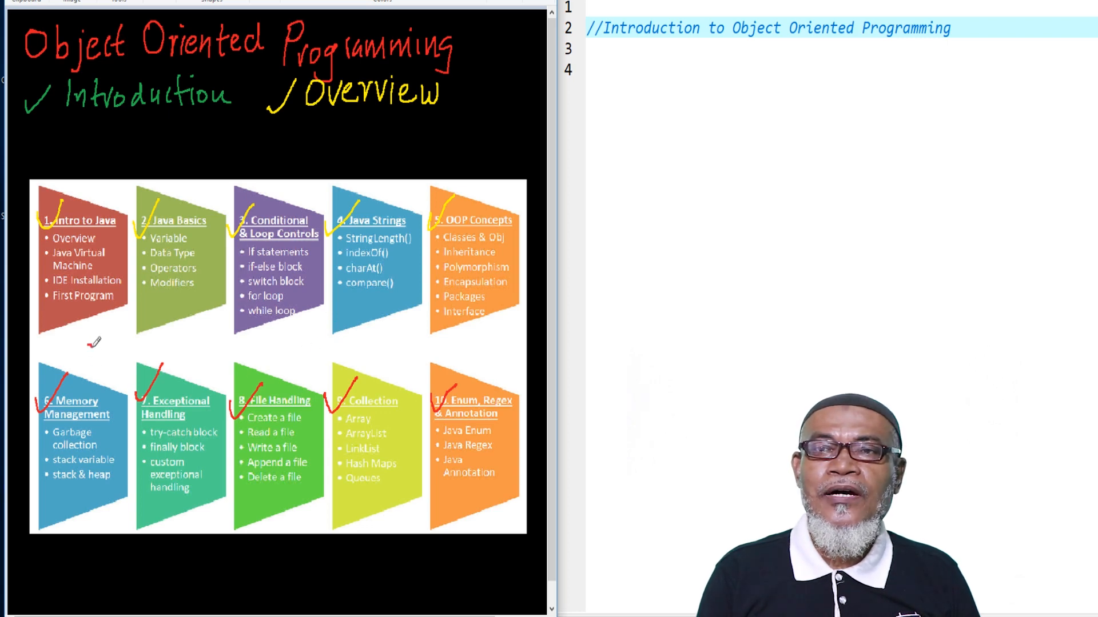
# Draw a red horizontal line separating the chart's upper and lower topic rows
pyautogui.moveTo(92, 344); pyautogui.dragTo(385, 336)
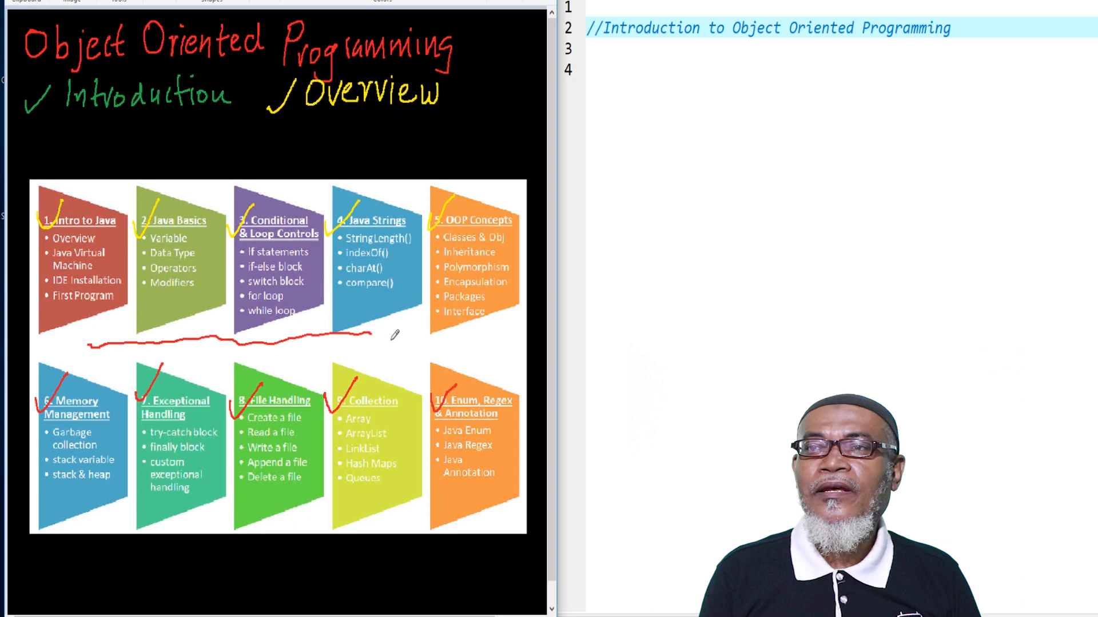